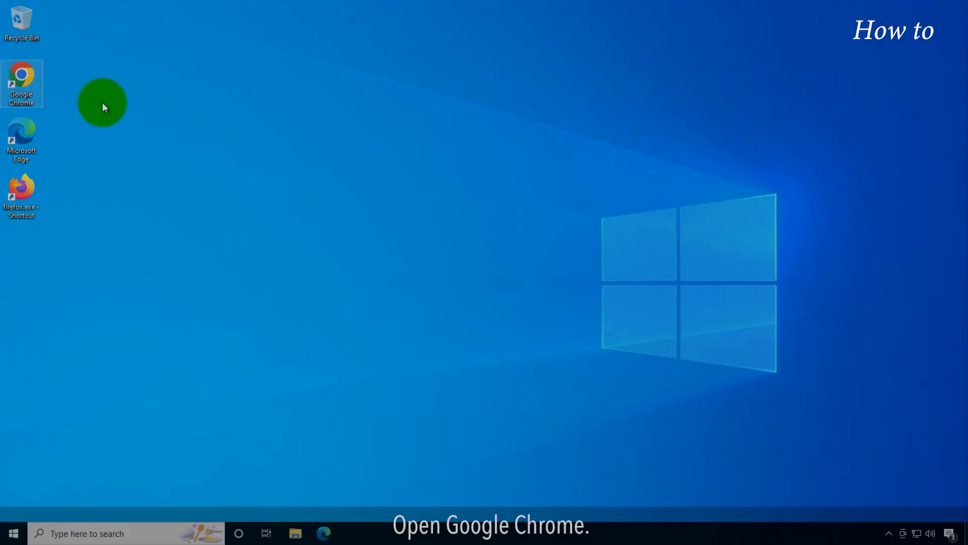
Launch Google Chrome and load apple.com from the 'ap' address-bar suggestion
{"action": "double_click", "coordinate": [21, 81]}
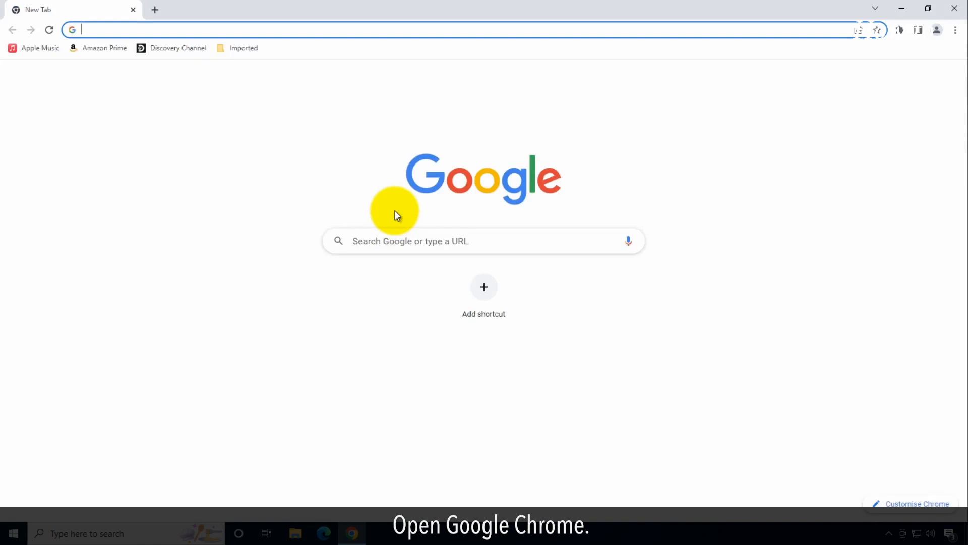
{"action": "type", "text": "ap"}
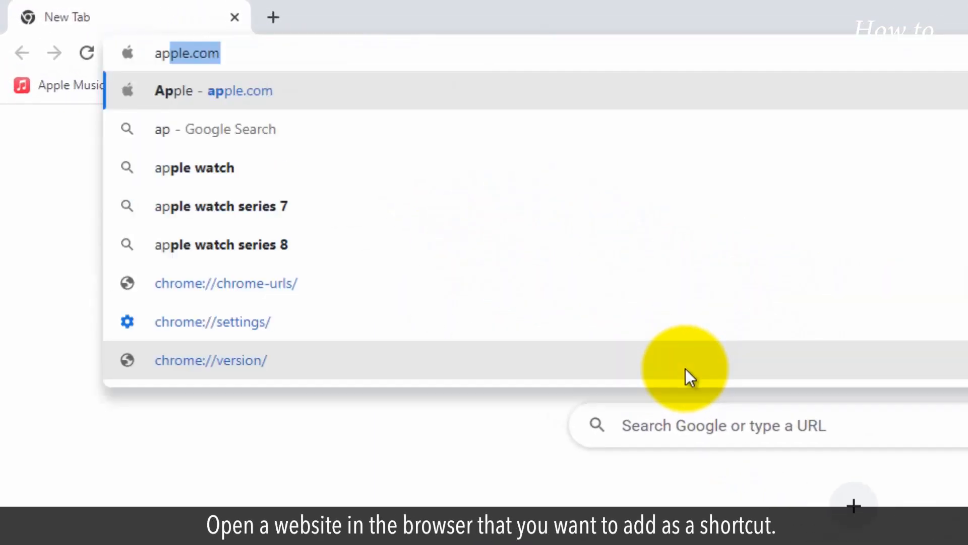
{"action": "key", "text": "Enter"}
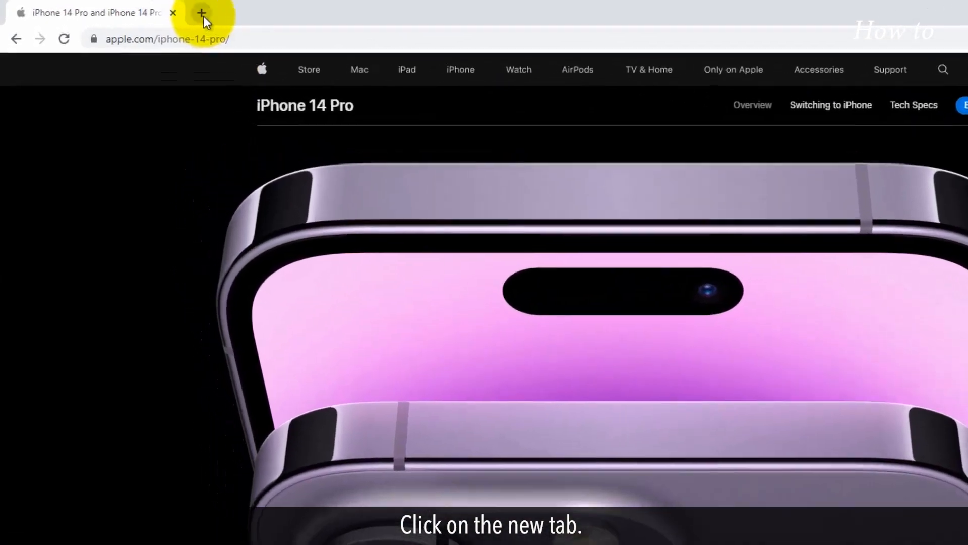
Open a blank new tab beside the iPhone 14 Pro page
{"action": "left_click", "coordinate": [200, 13]}
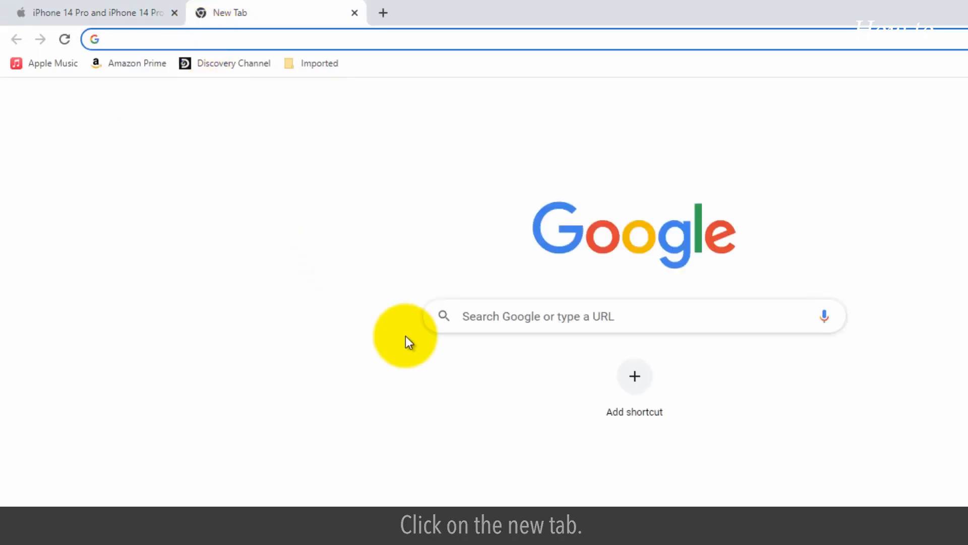
{"action": "mouse_move", "coordinate": [585, 370]}
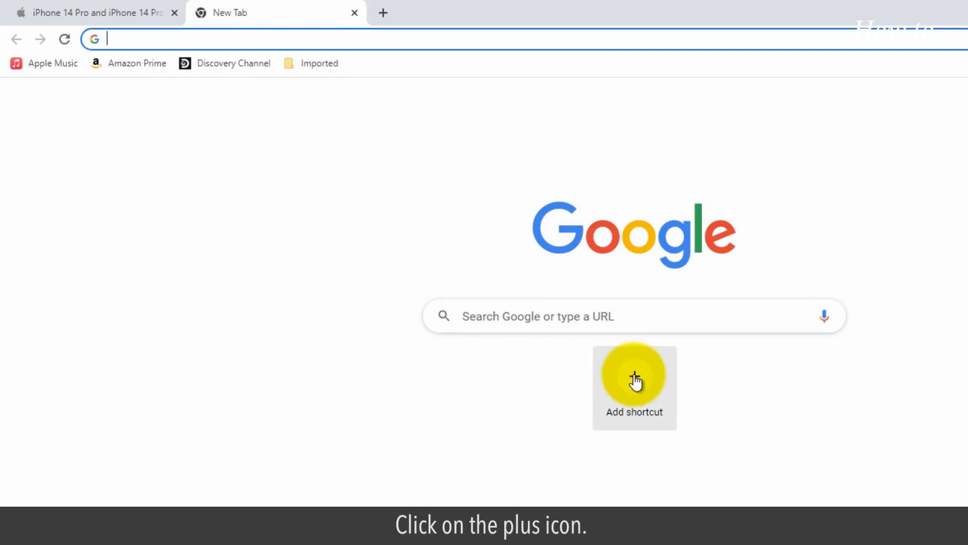
{"action": "left_click", "coordinate": [635, 378]}
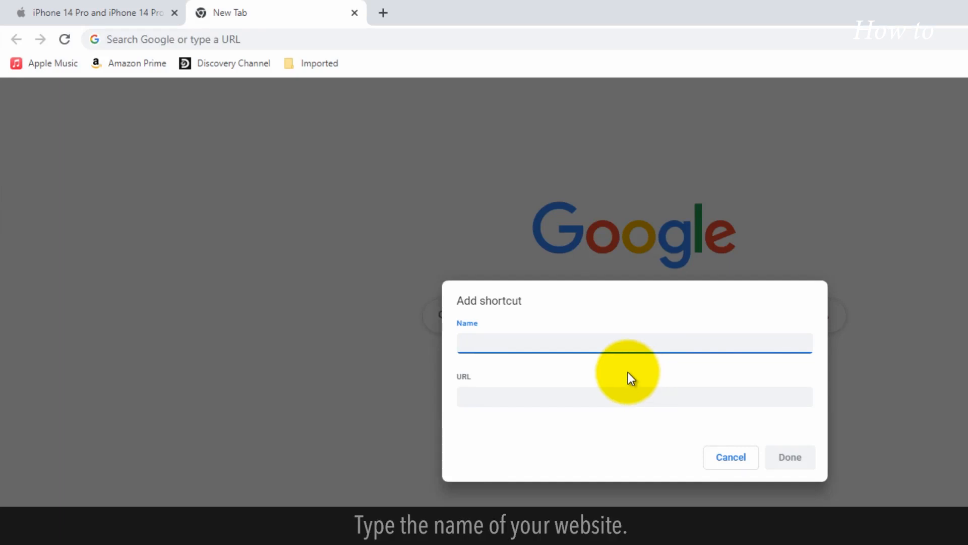
{"action": "type", "text": "Apple"}
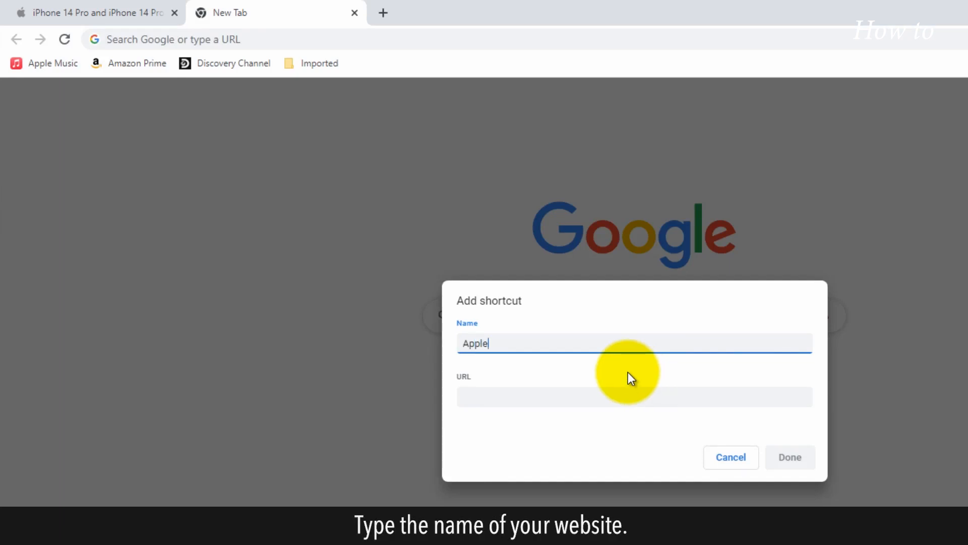
{"action": "mouse_move", "coordinate": [375, 168]}
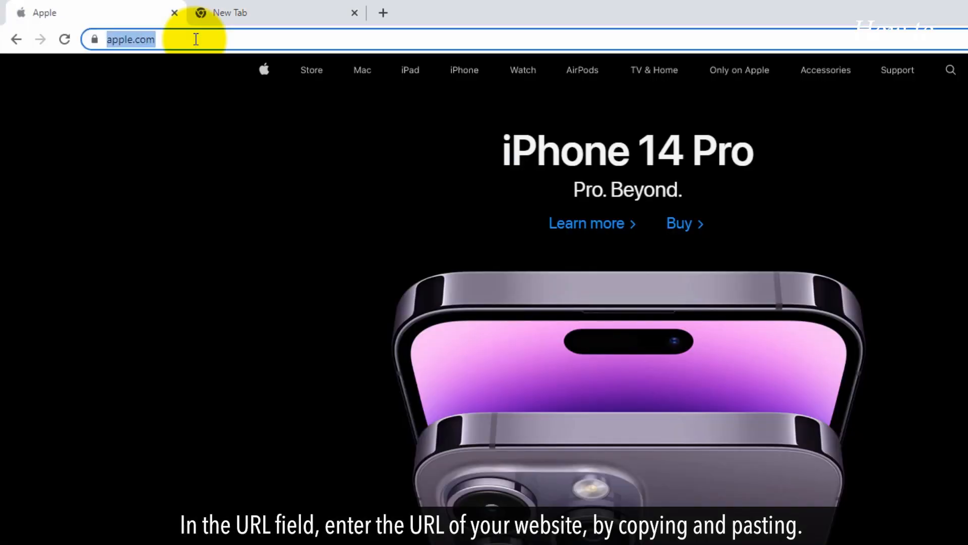
{"action": "left_click", "coordinate": [230, 13]}
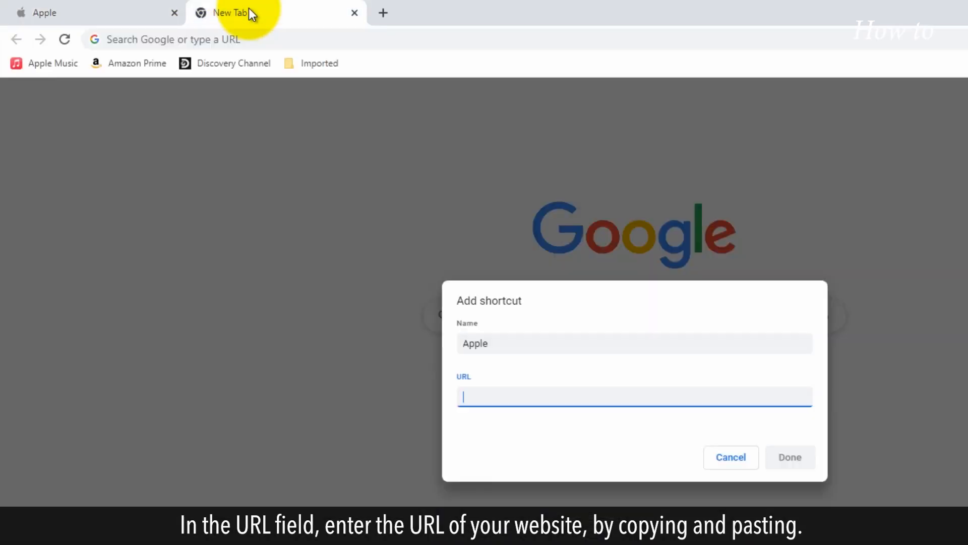
{"action": "type", "text": "https://www.apple.com/"}
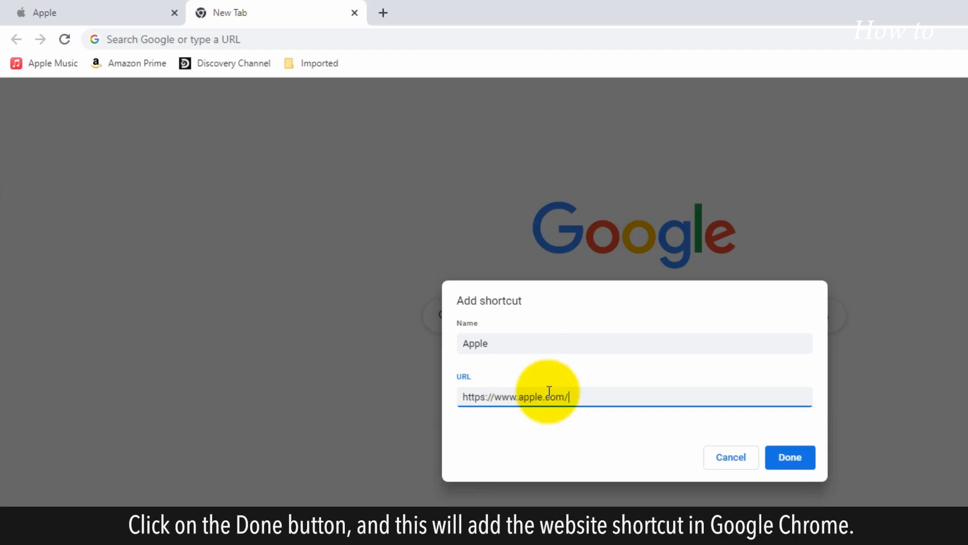
{"action": "left_click", "coordinate": [790, 457]}
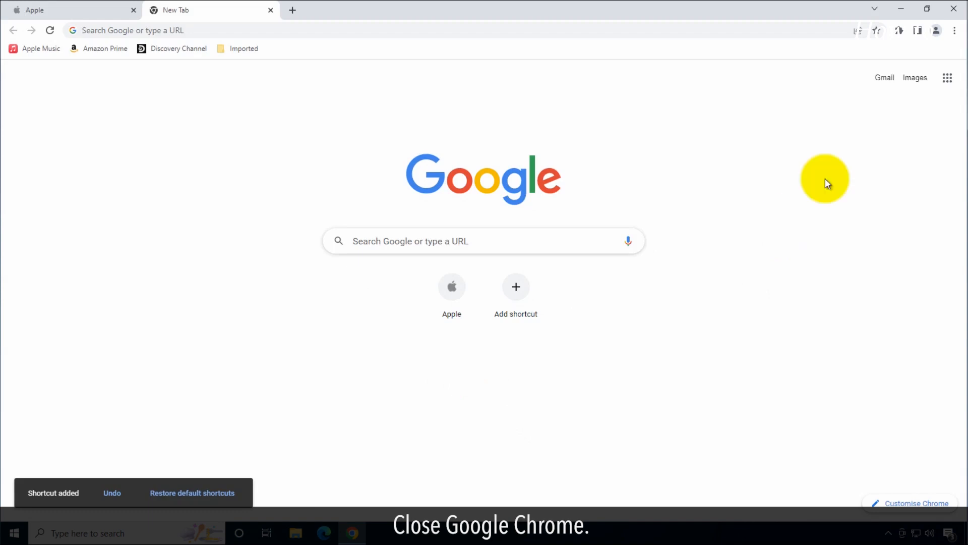
Close Google Chrome and launch Firefox from its desktop shortcut
{"action": "left_click", "coordinate": [951, 10]}
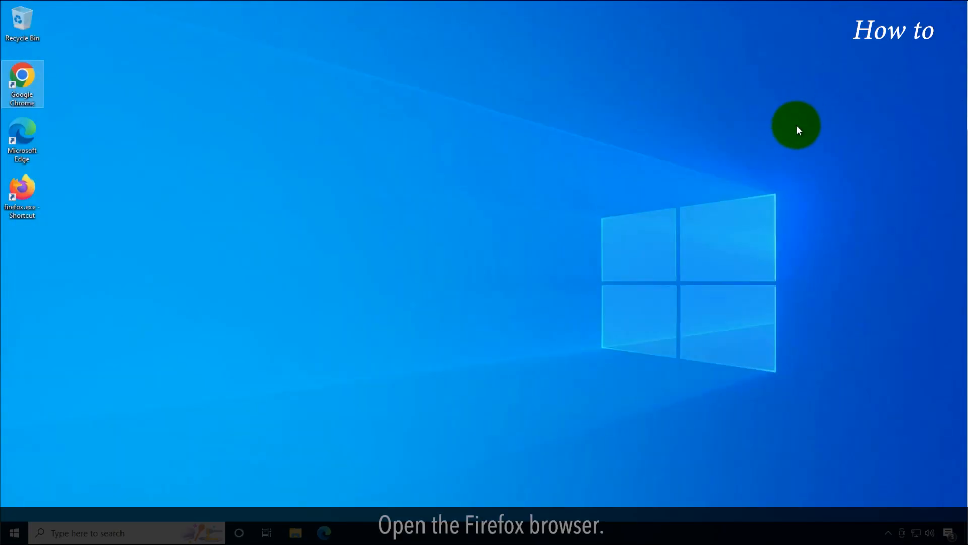
{"action": "mouse_move", "coordinate": [22, 192]}
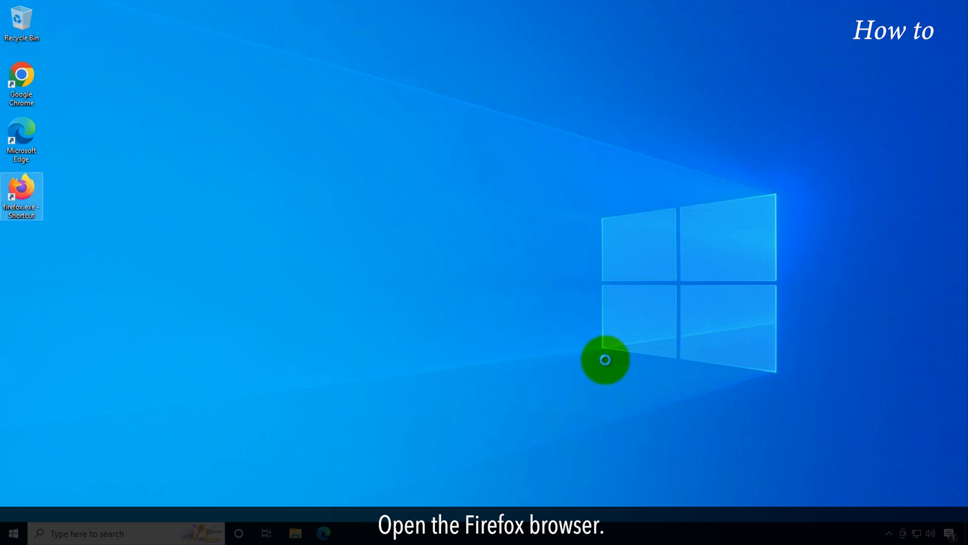
{"action": "double_click", "coordinate": [21, 189]}
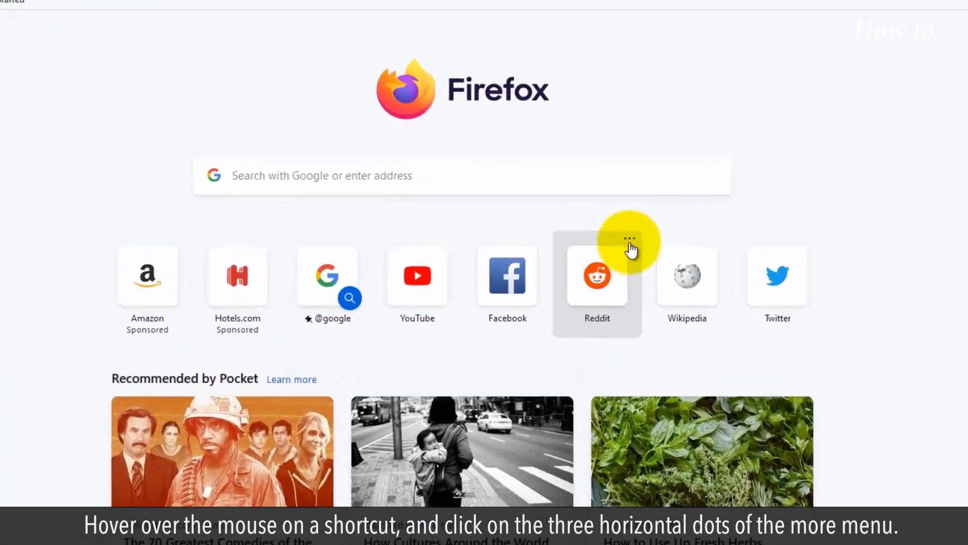
{"action": "mouse_move", "coordinate": [639, 241]}
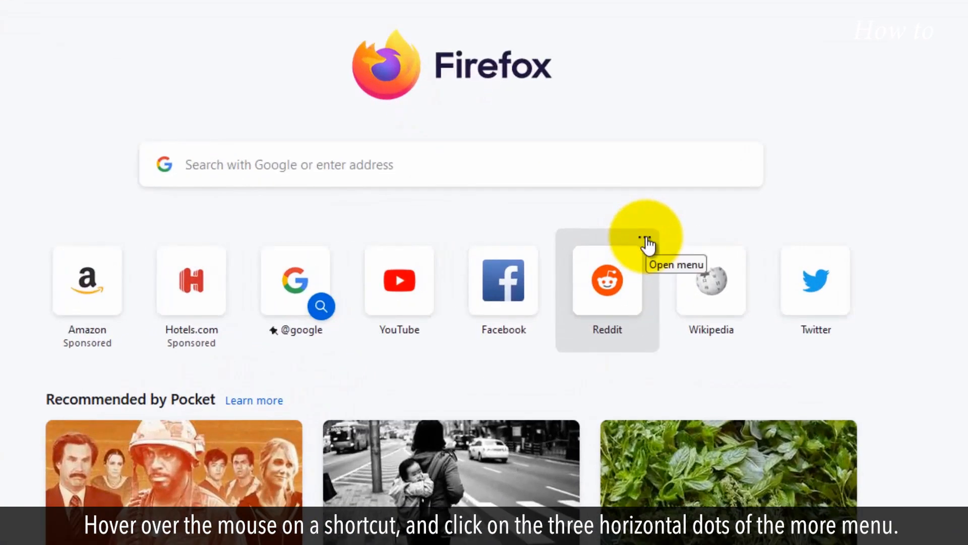
Choose Edit from the Reddit tile's options menu on Firefox's new tab page
{"action": "left_click", "coordinate": [644, 240]}
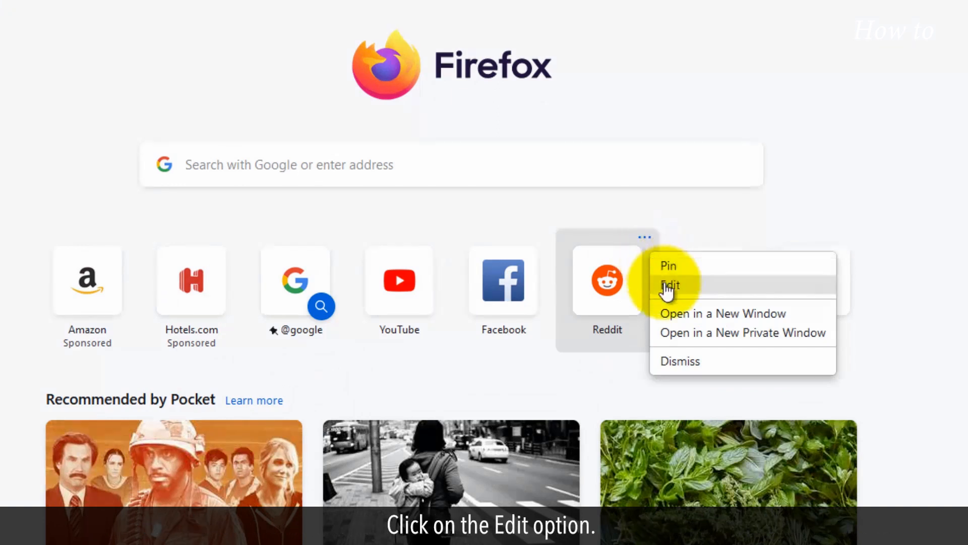
{"action": "left_click", "coordinate": [671, 285]}
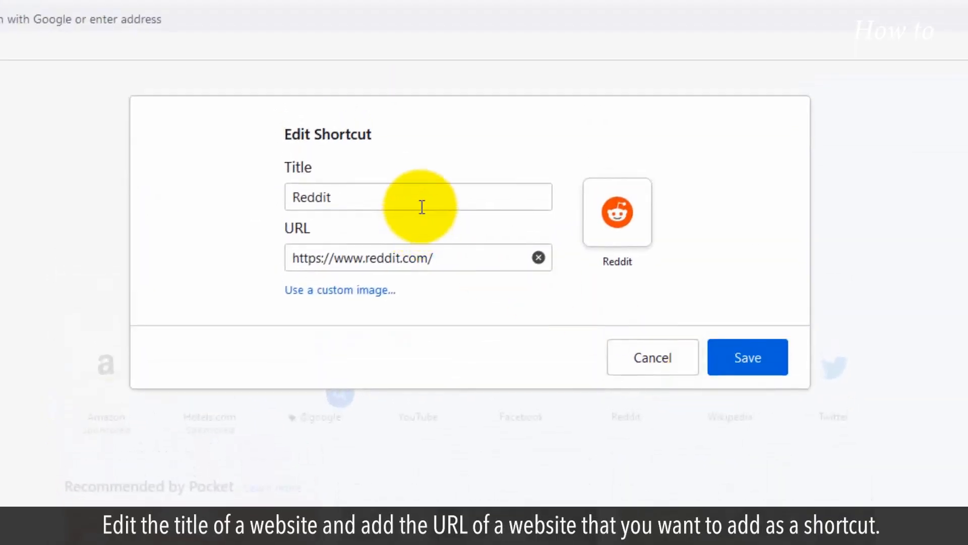
{"action": "type", "text": "A"}
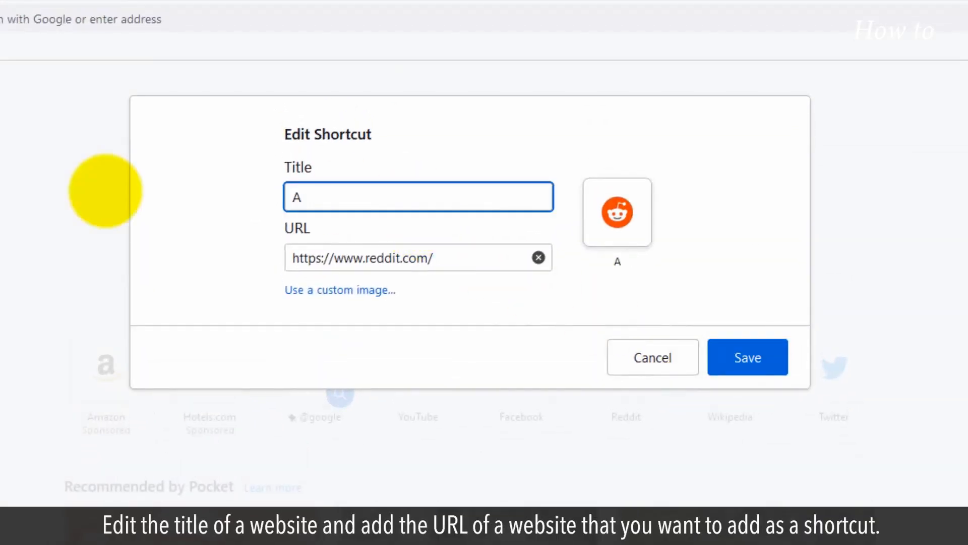
{"action": "type", "text": "Apple"}
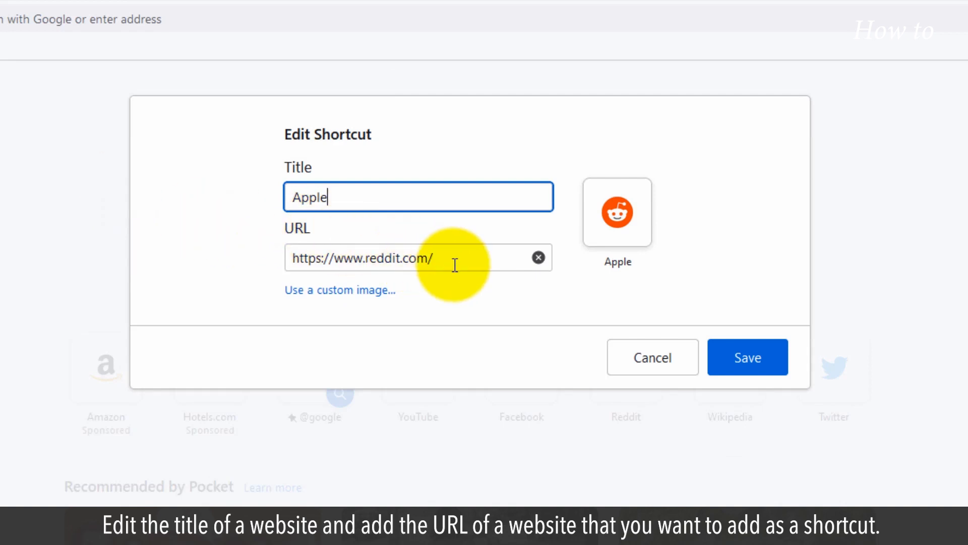
{"action": "type", "text": "https://www.apple.com/"}
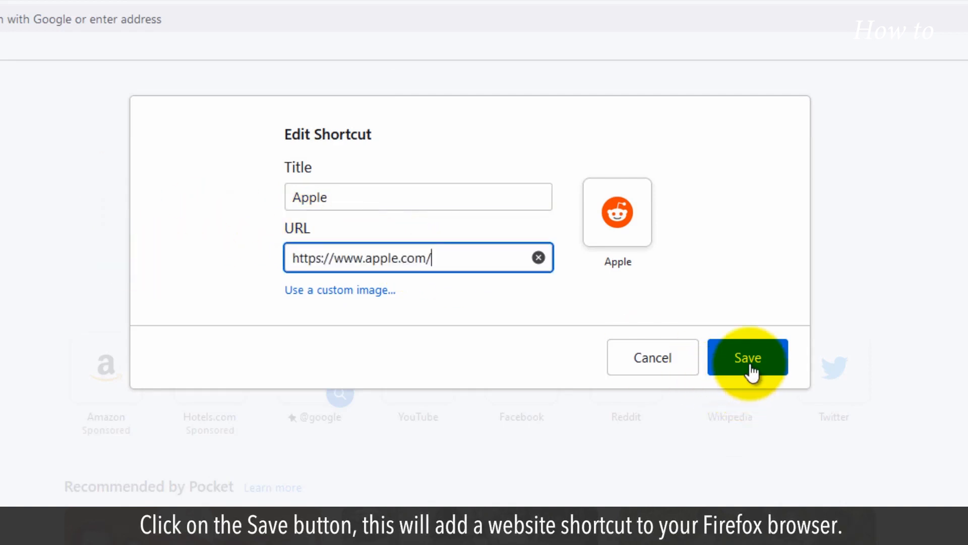
{"action": "left_click", "coordinate": [747, 358]}
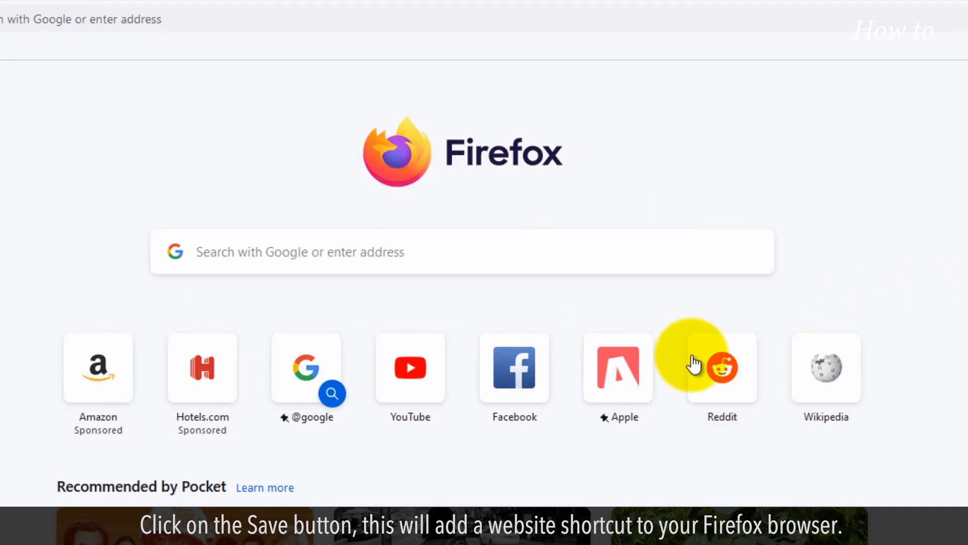
{"action": "left_click", "coordinate": [618, 369]}
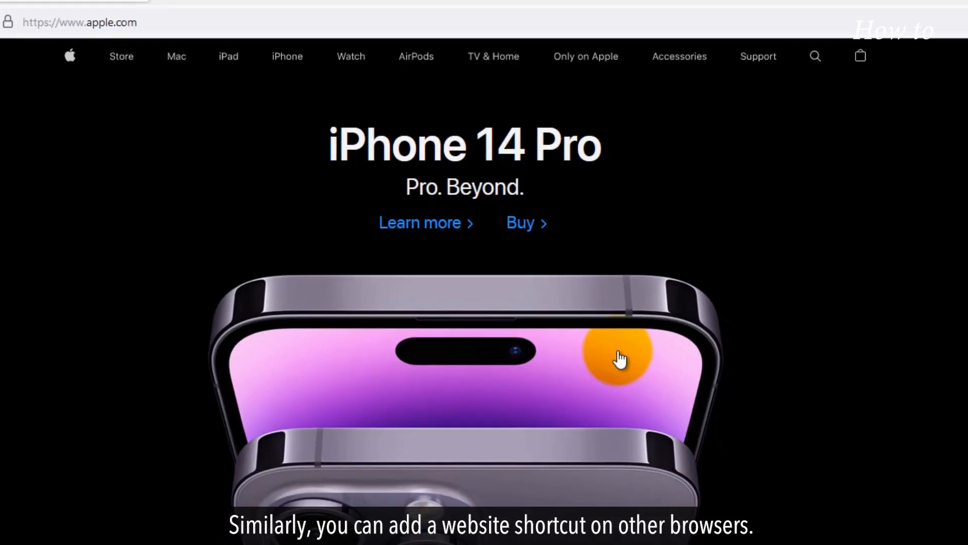